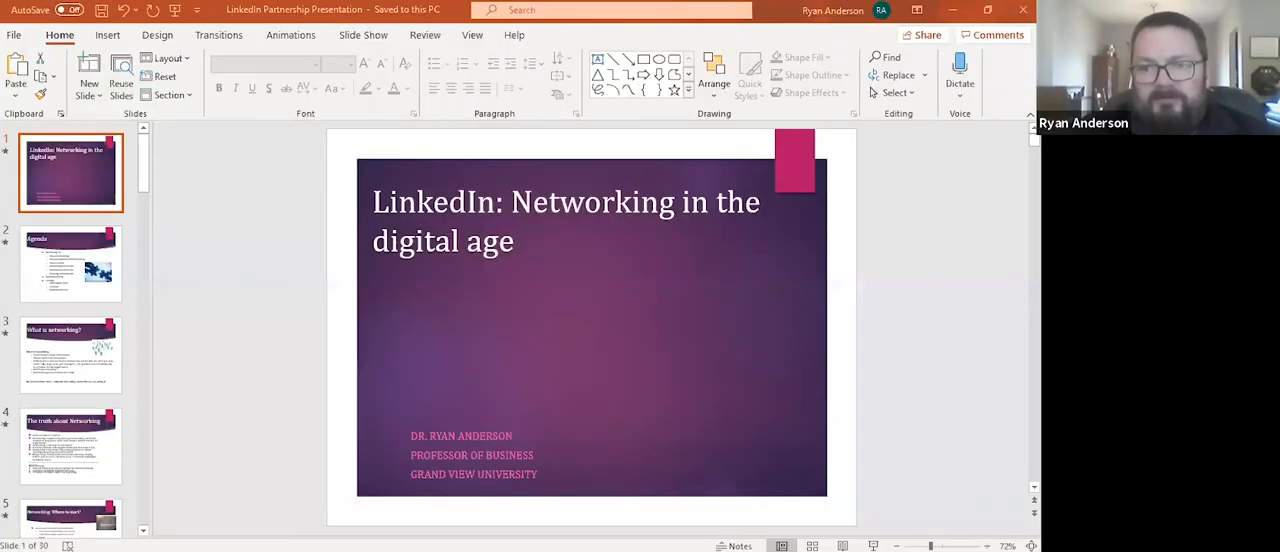
pyautogui.moveTo(70, 186)
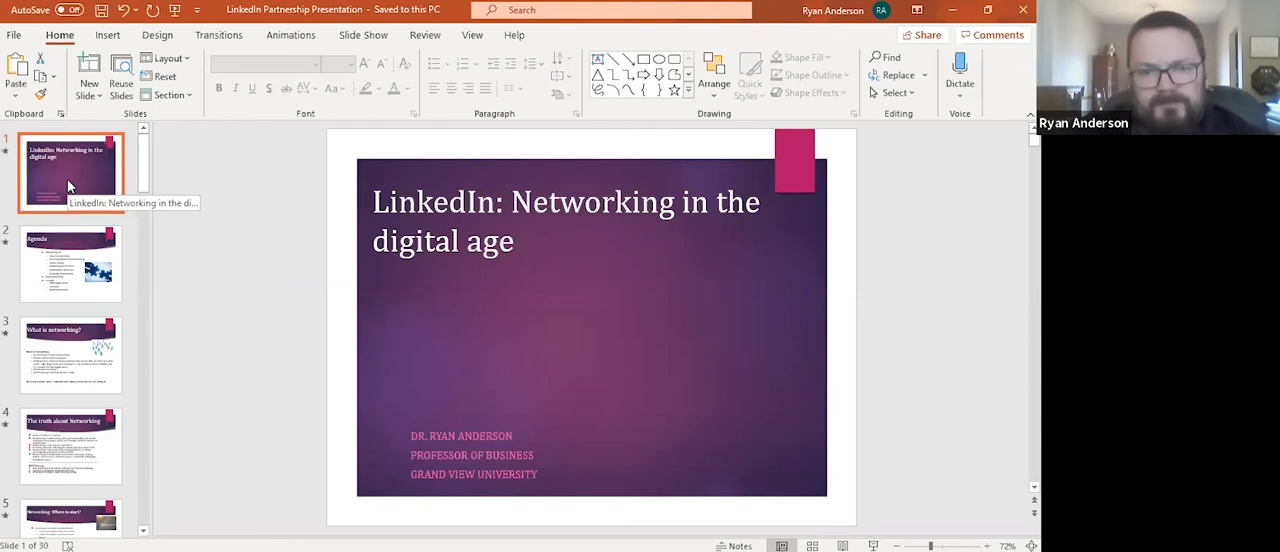
# Show slide 2, the Agenda slide listing the networking topics.
pyautogui.click(70, 263)
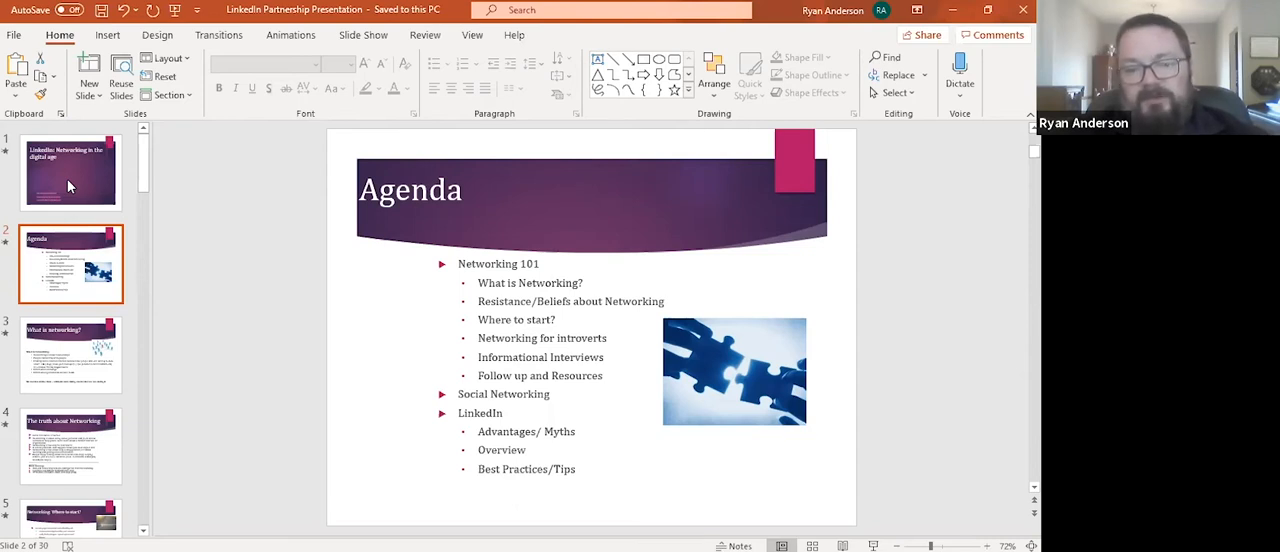
# Display slide 3, which defines networking as relationships and information exchange.
pyautogui.click(70, 355)
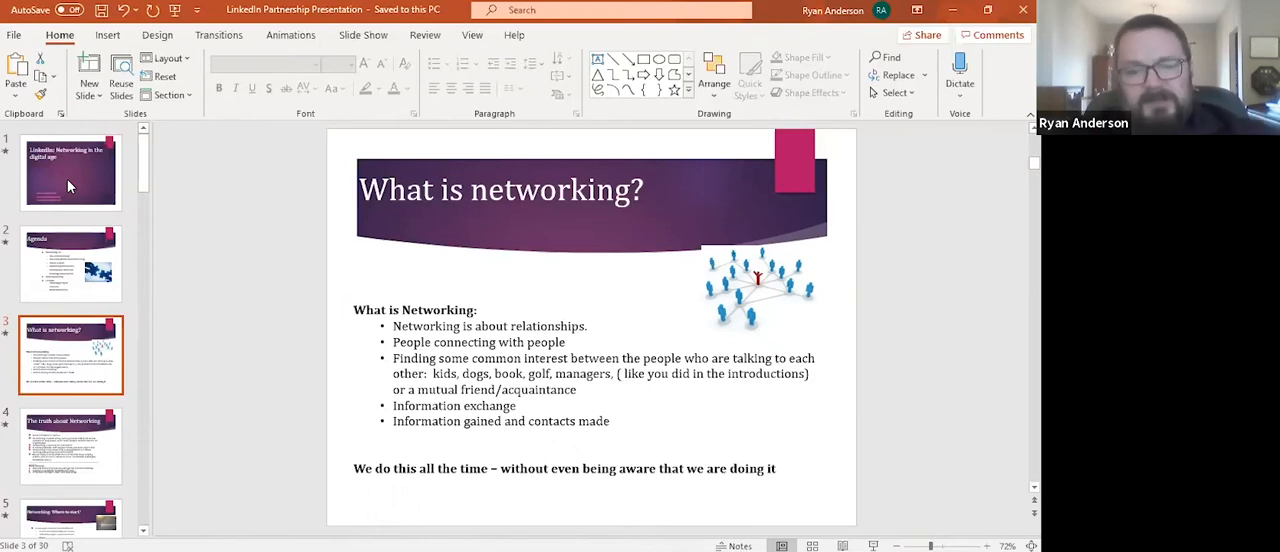
# Show slide 5, on starting with comfortable contacts and then meeting new people.
pyautogui.click(70, 445)
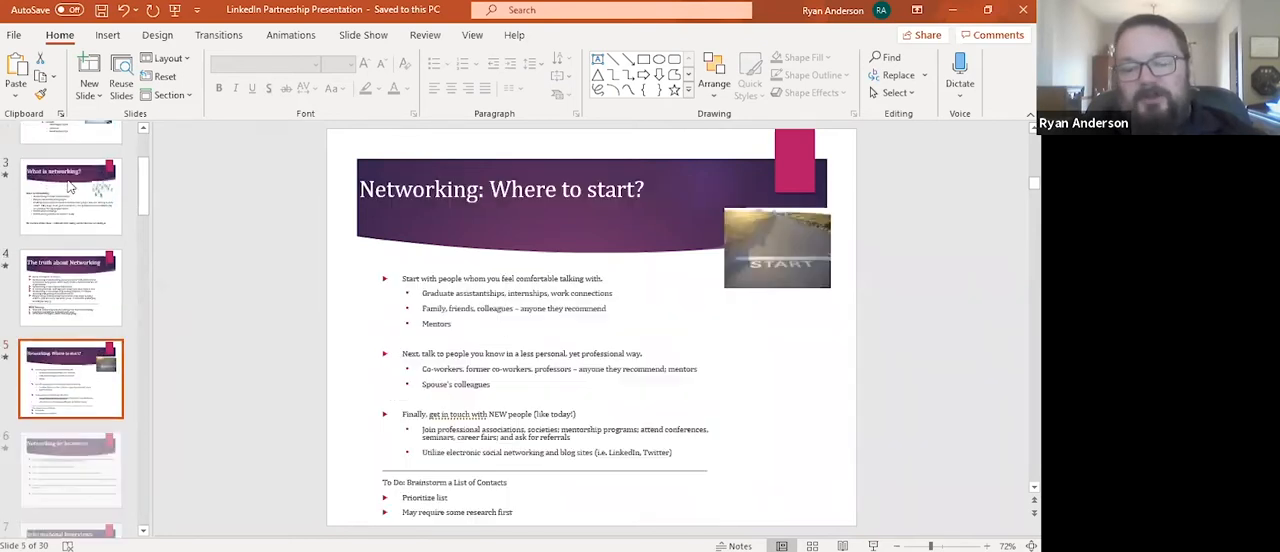
pyautogui.scroll(3)
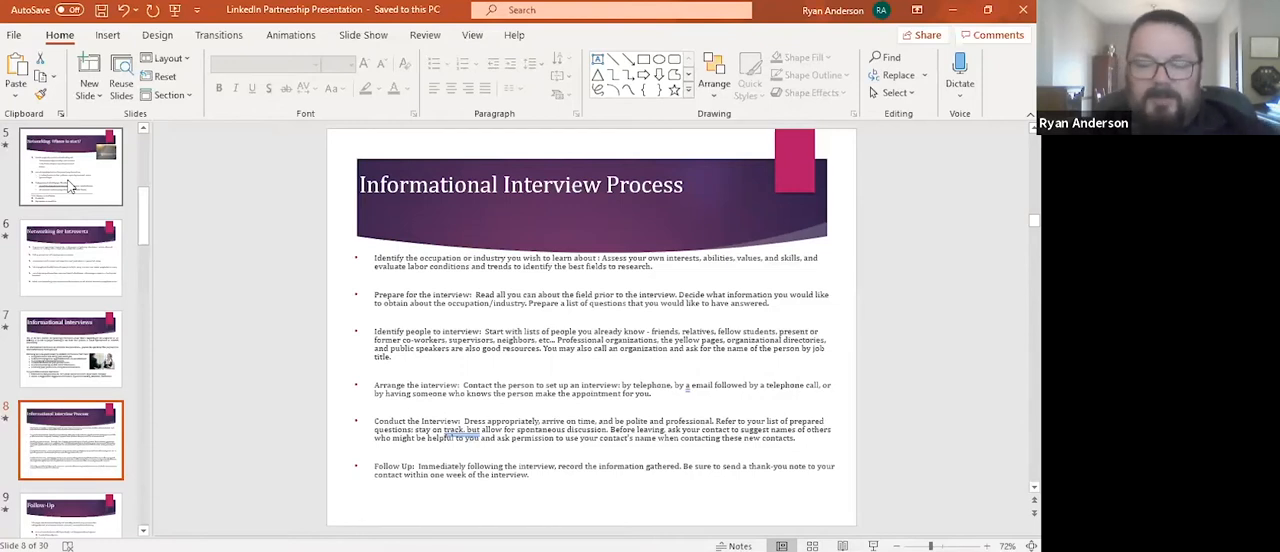
# Display slide 9, Follow-Up, with its 'Great to meet you because…' letter advice.
pyautogui.click(70, 510)
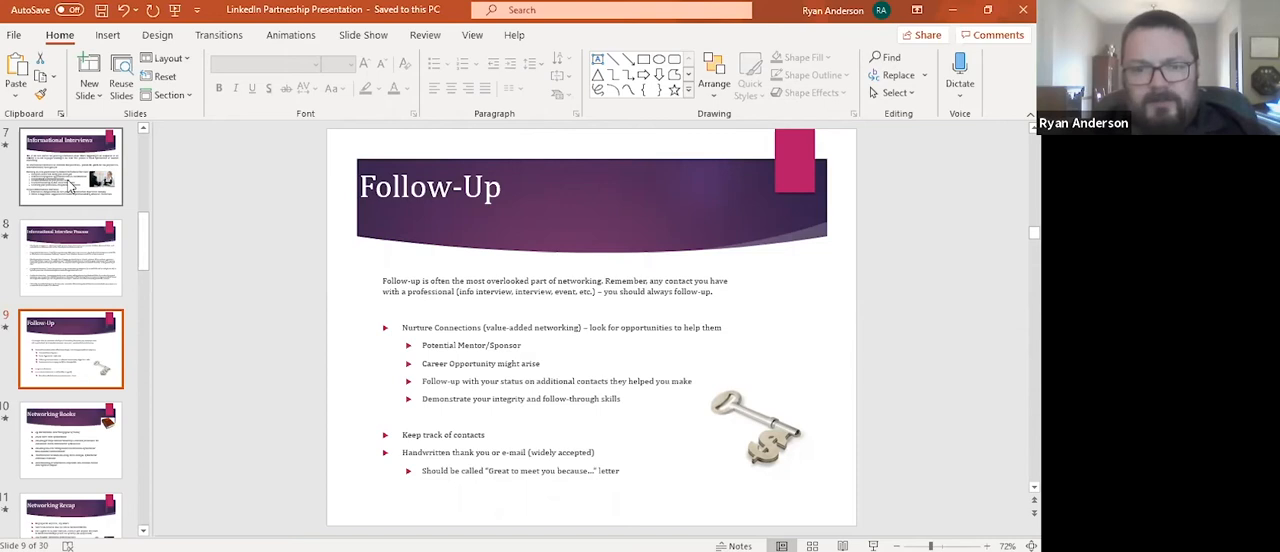
pyautogui.click(70, 440)
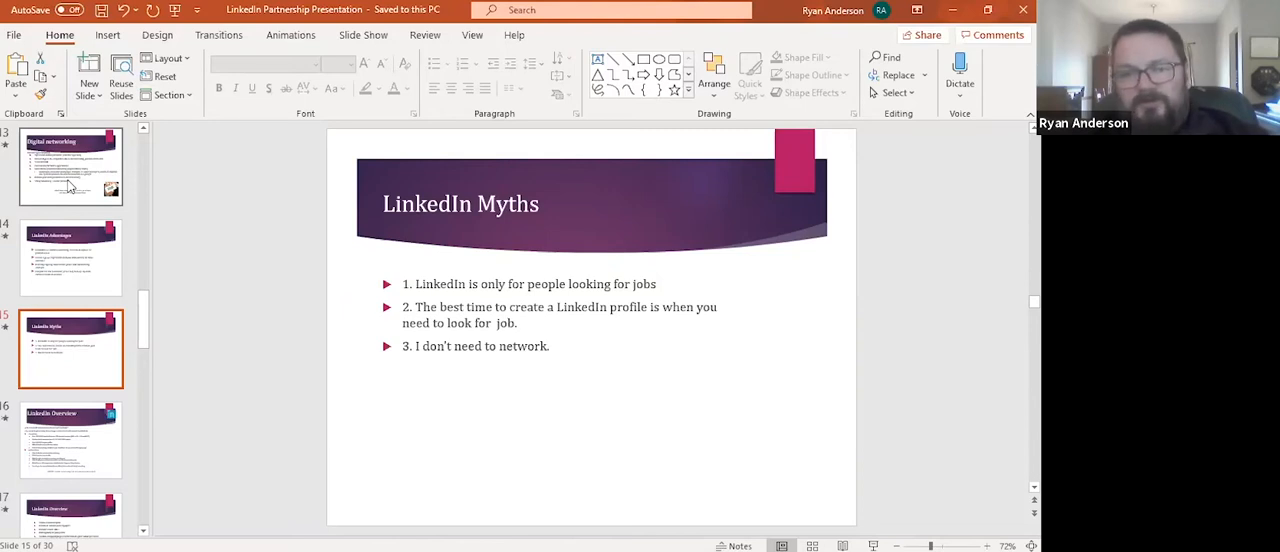
# Show slide 17, LinkedIn Overview, with tips on taglines, regular posting and resume URLs.
pyautogui.click(70, 438)
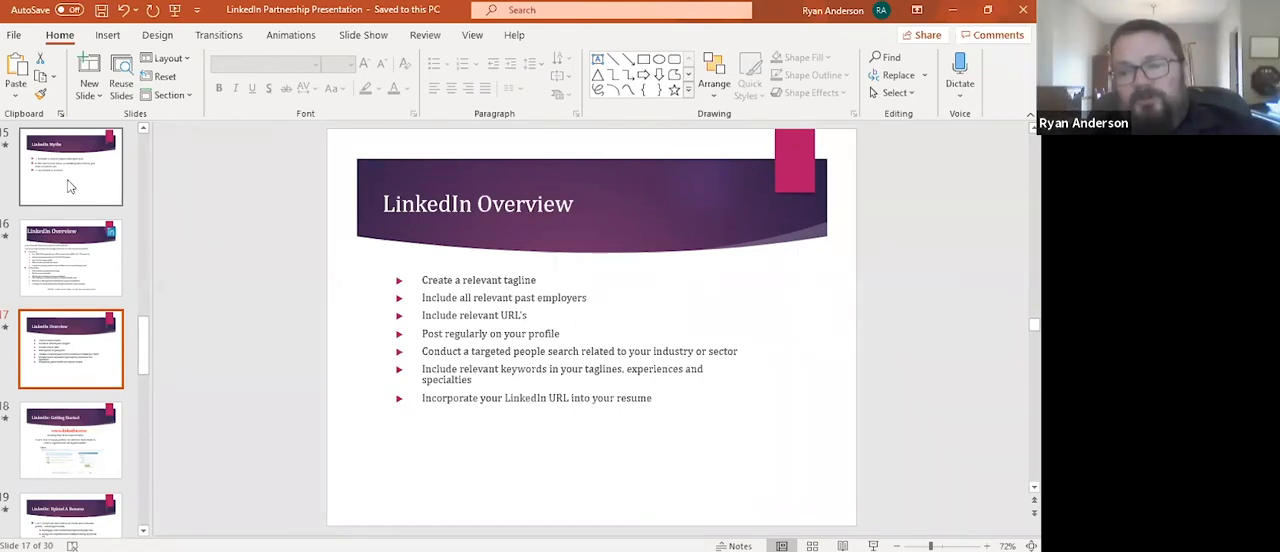
# Pass LinkedIn: Getting Started and land on slide 19, LinkedIn: Upload A Resume.
pyautogui.click(70, 438)
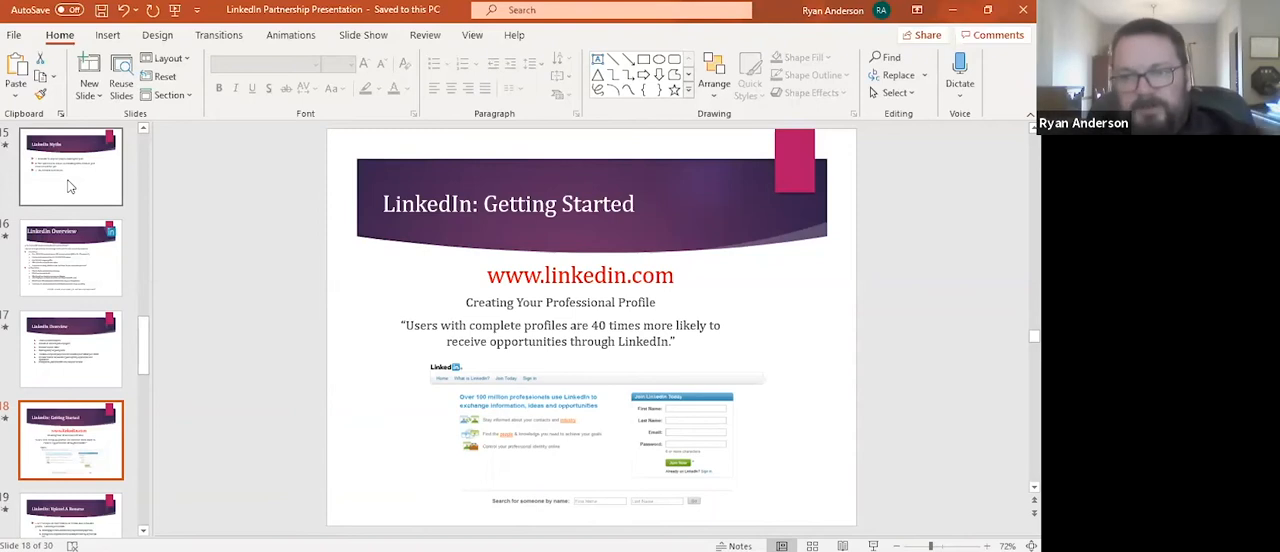
pyautogui.click(70, 348)
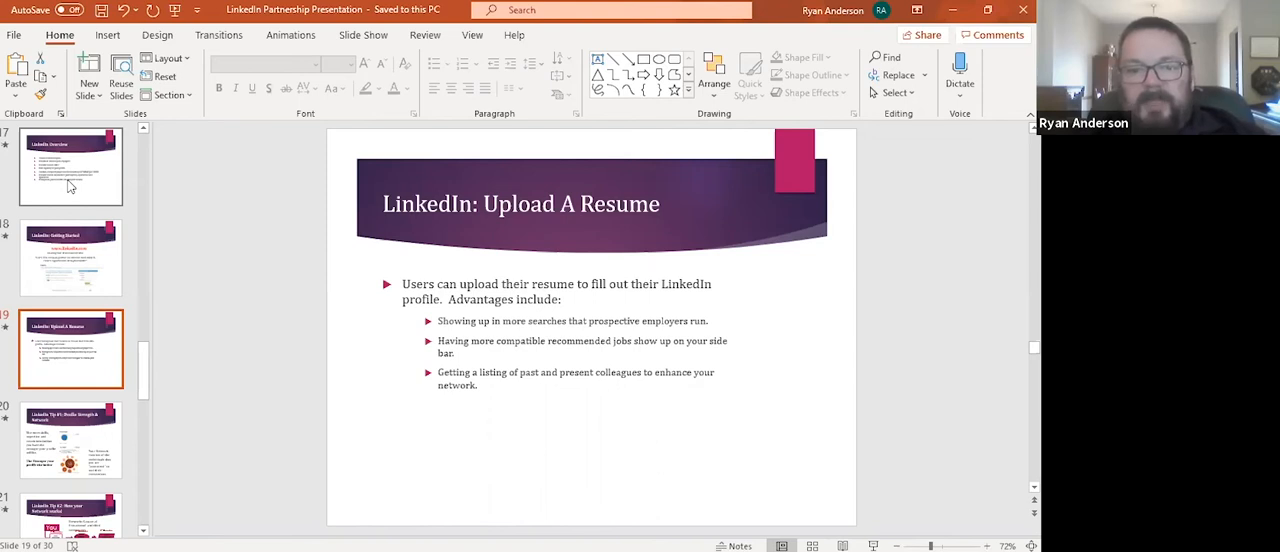
# Display slide 21, the first, second and third connections diagram.
pyautogui.click(70, 438)
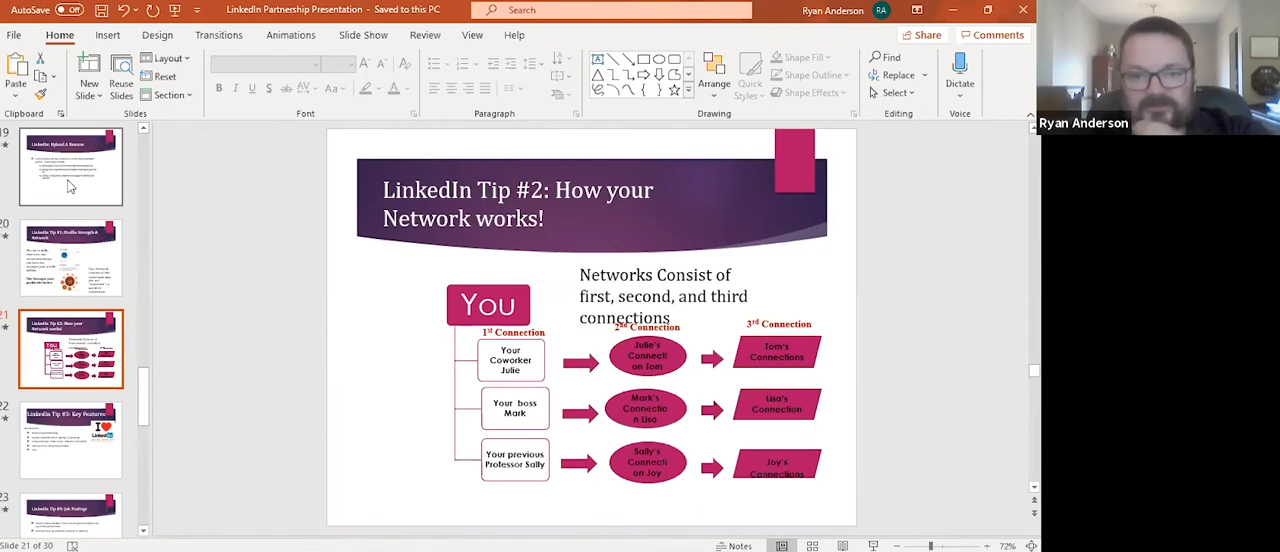
# Show slide 23, Tip #4, on recommended jobs and searching by keyword, company or industry.
pyautogui.click(70, 440)
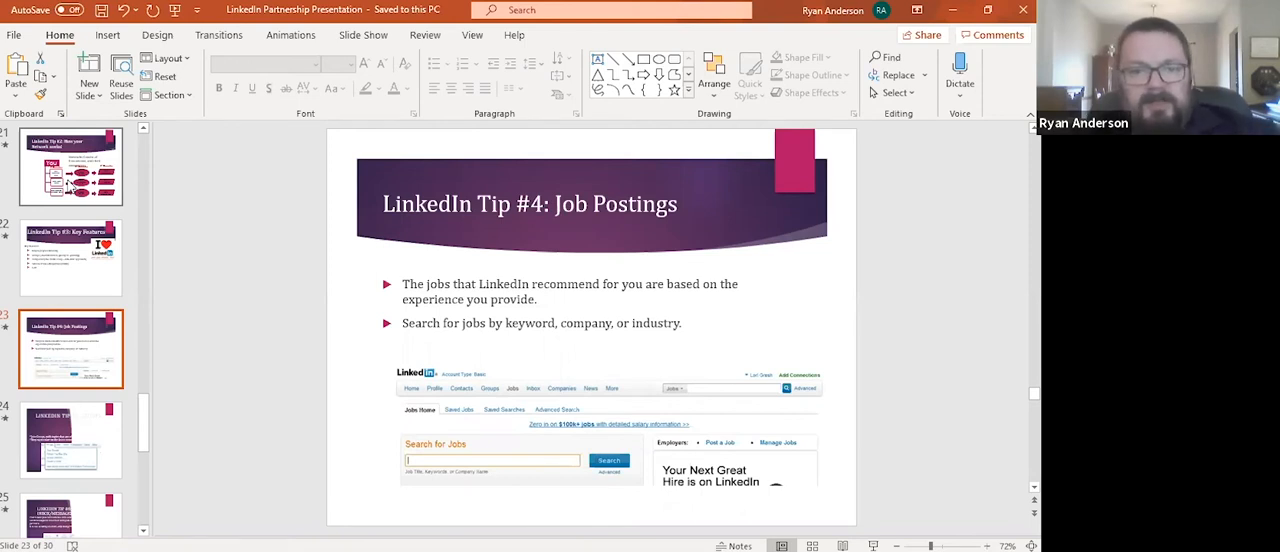
# Display slide 25, the Inbox/Messages tip on messaging past contacts.
pyautogui.click(70, 440)
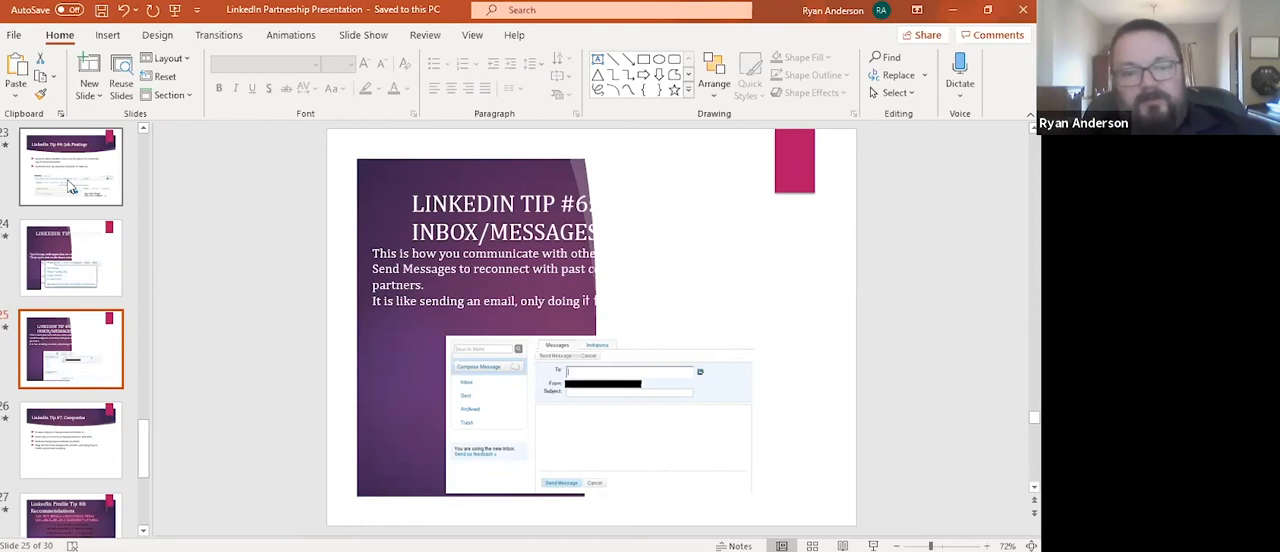
# Show slide 27, Profile Tip #8, on requesting recommendations from colleagues and business partners.
pyautogui.click(70, 440)
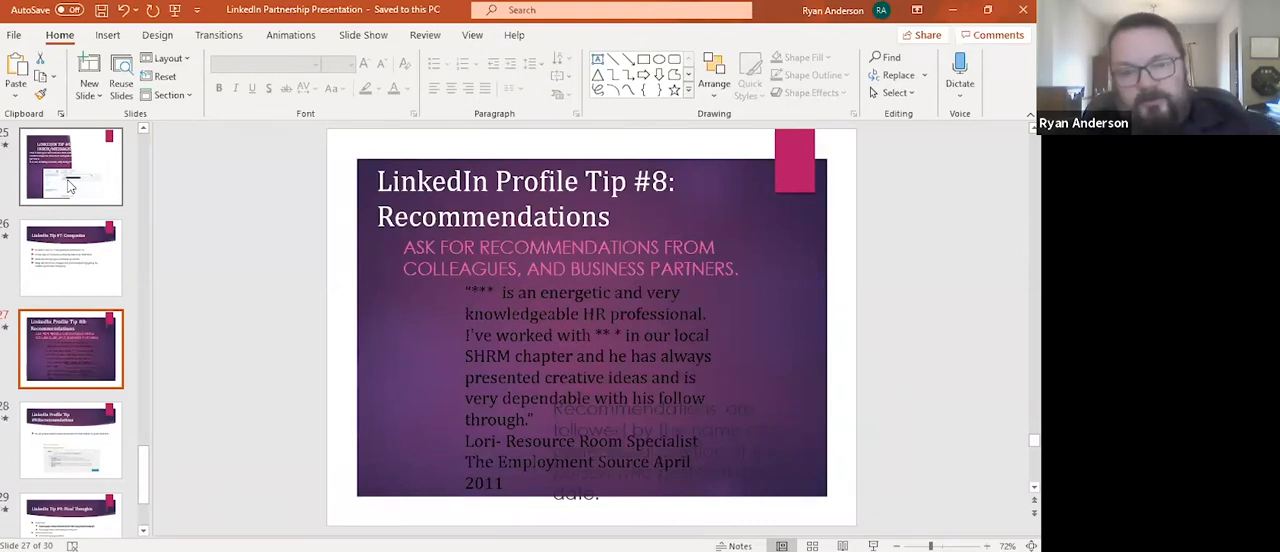
# Advance through slide 29's final LinkedIn thoughts to the closing slide 30, 'Thanks for coming!'.
pyautogui.click(70, 440)
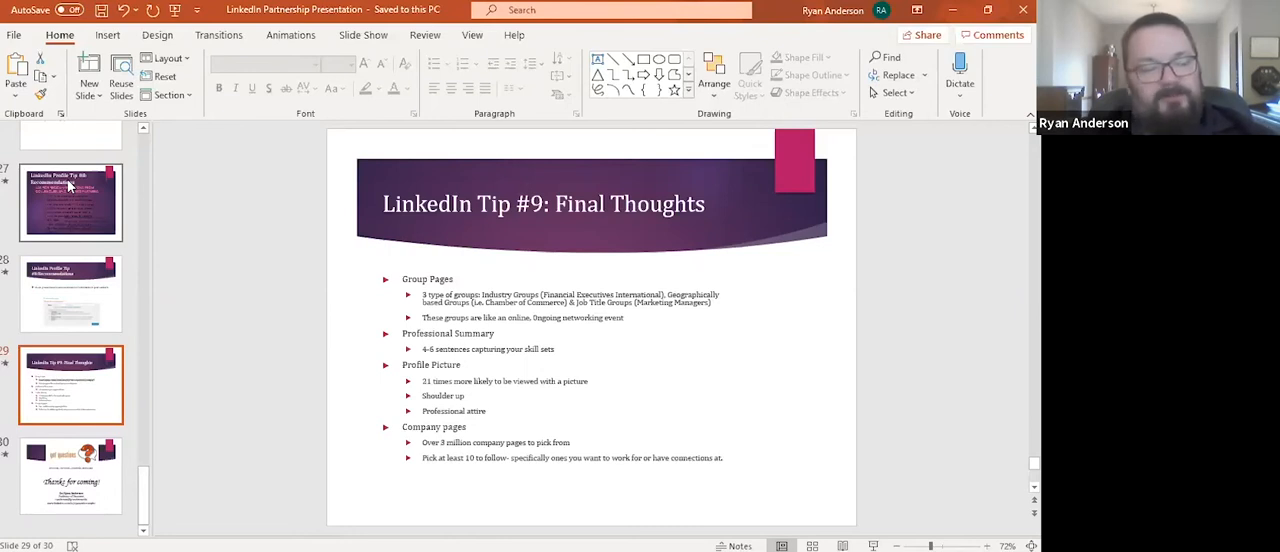
pyautogui.click(70, 475)
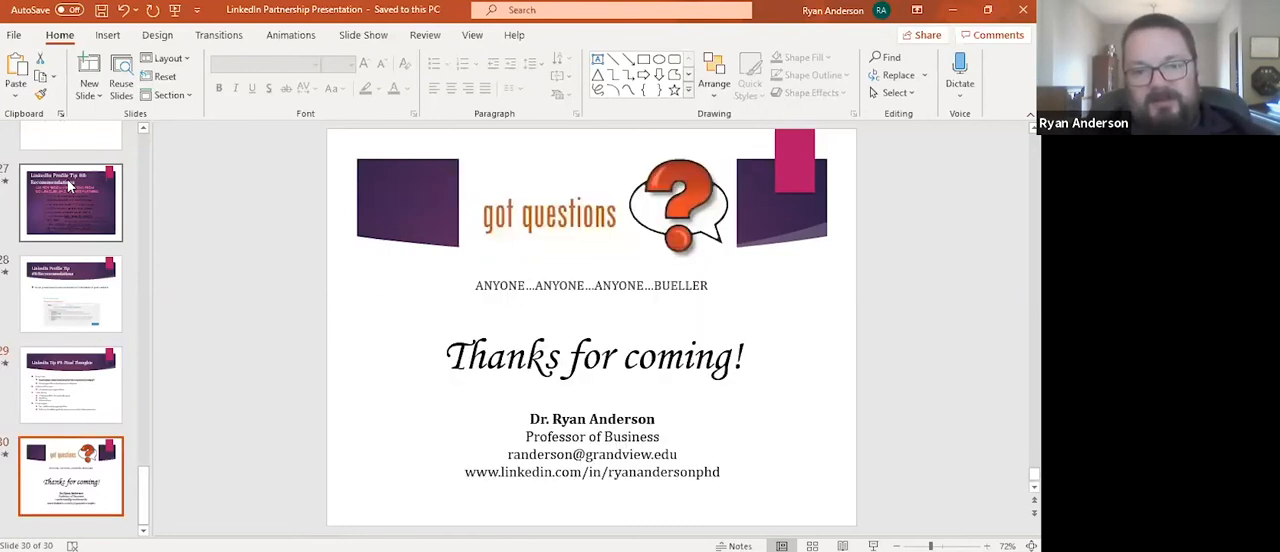
pyautogui.click(70, 385)
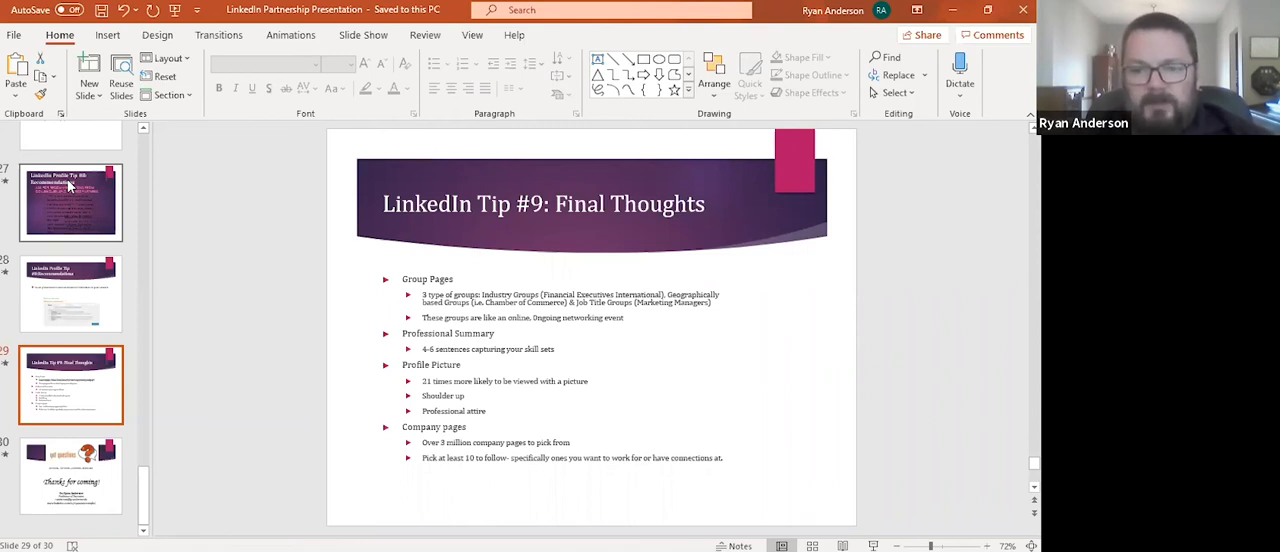
pyautogui.click(70, 475)
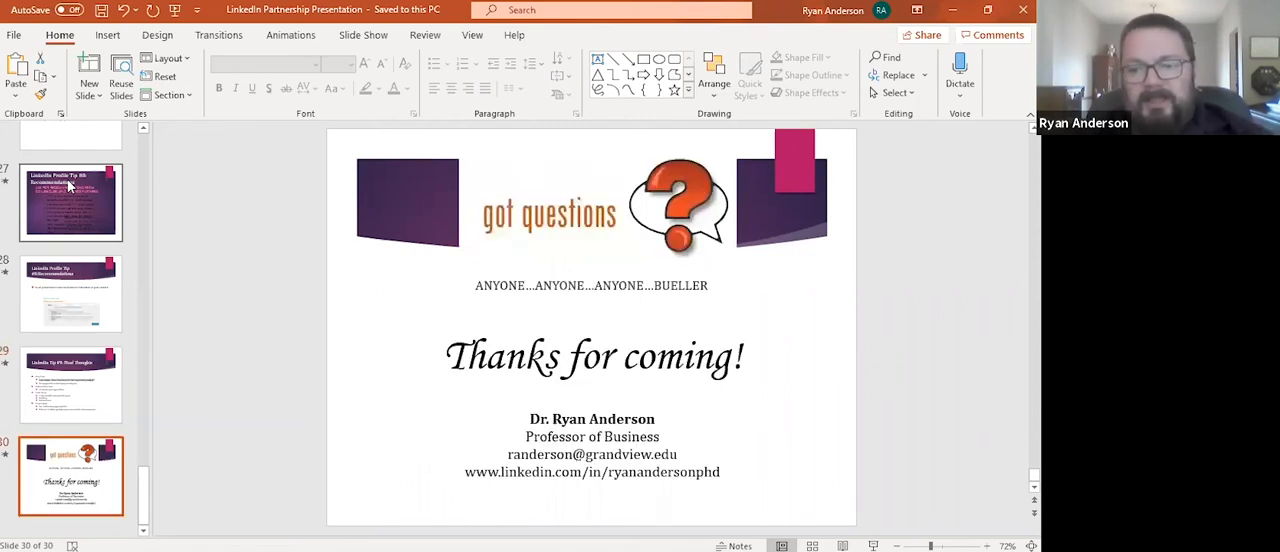